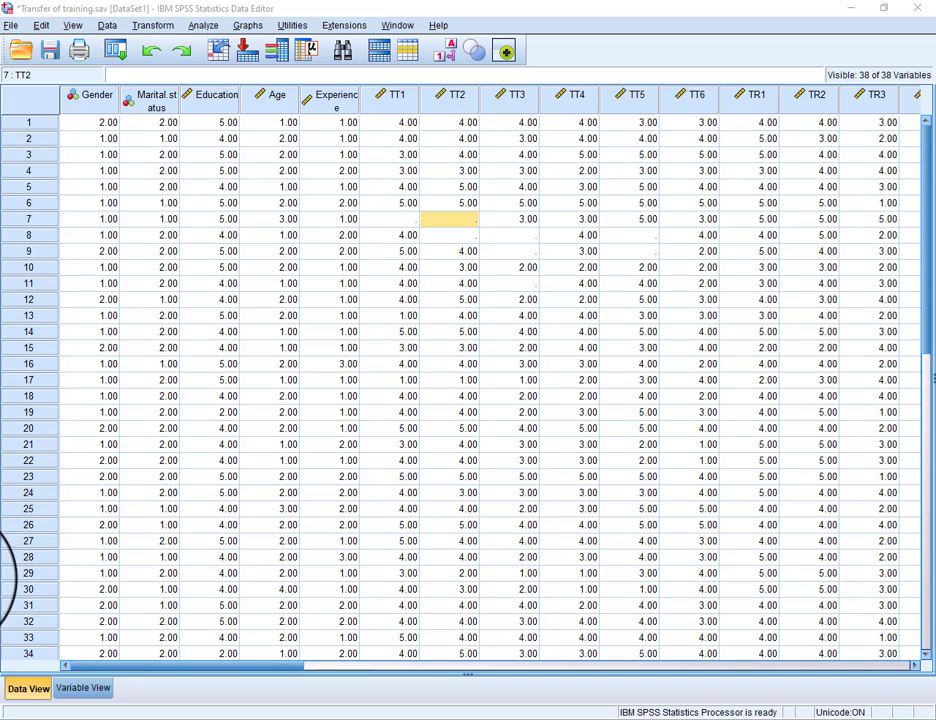
# Select case 7, the row with many missing values, and clear it from the dataset
pyautogui.click(628, 396)
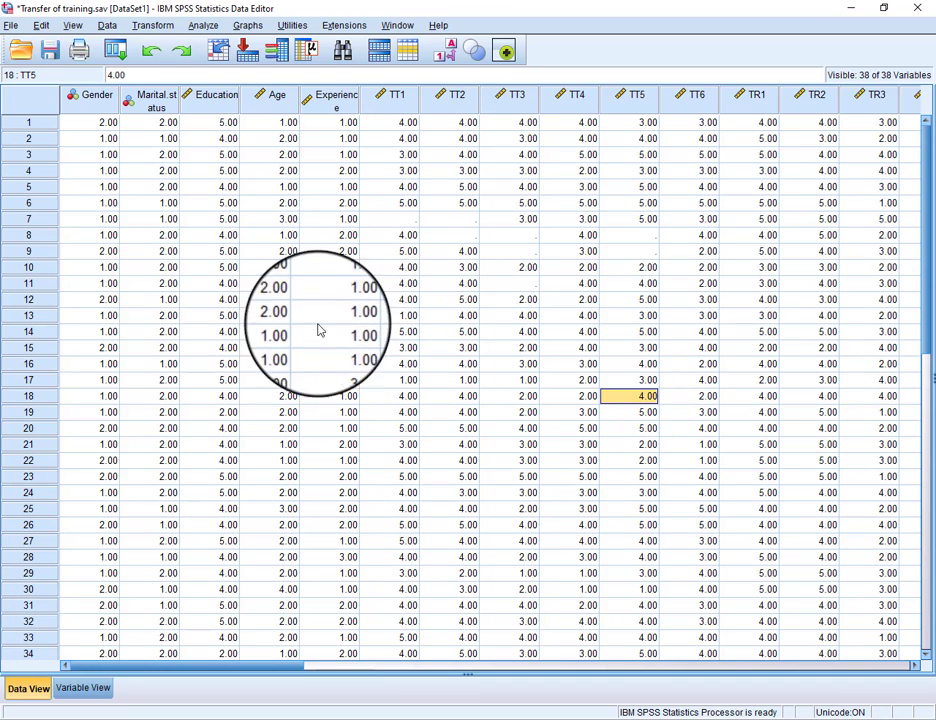
pyautogui.moveTo(398, 364)
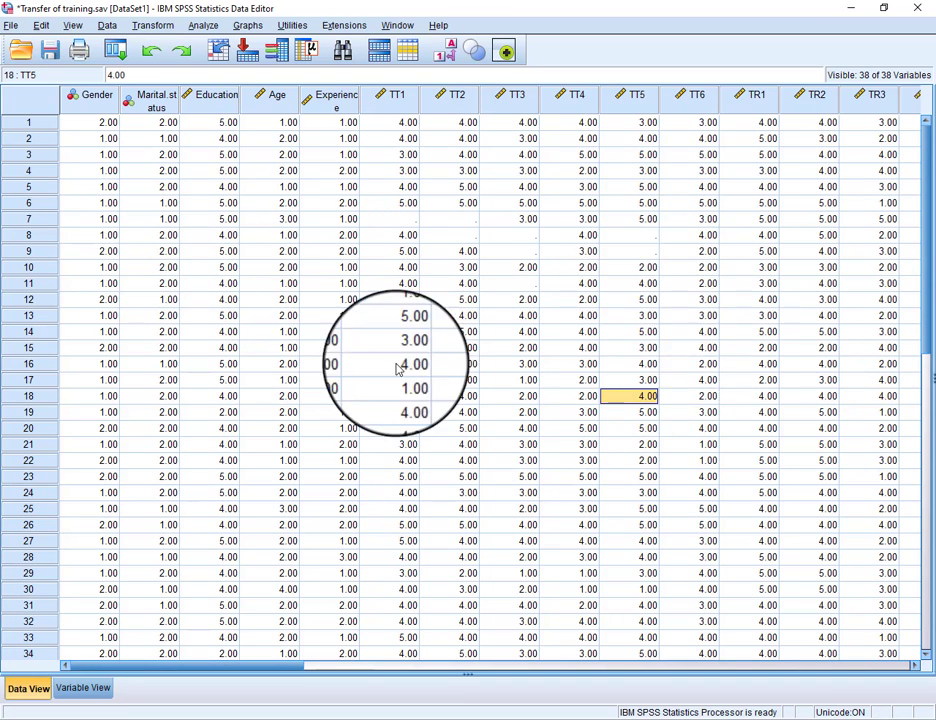
pyautogui.click(108, 218)
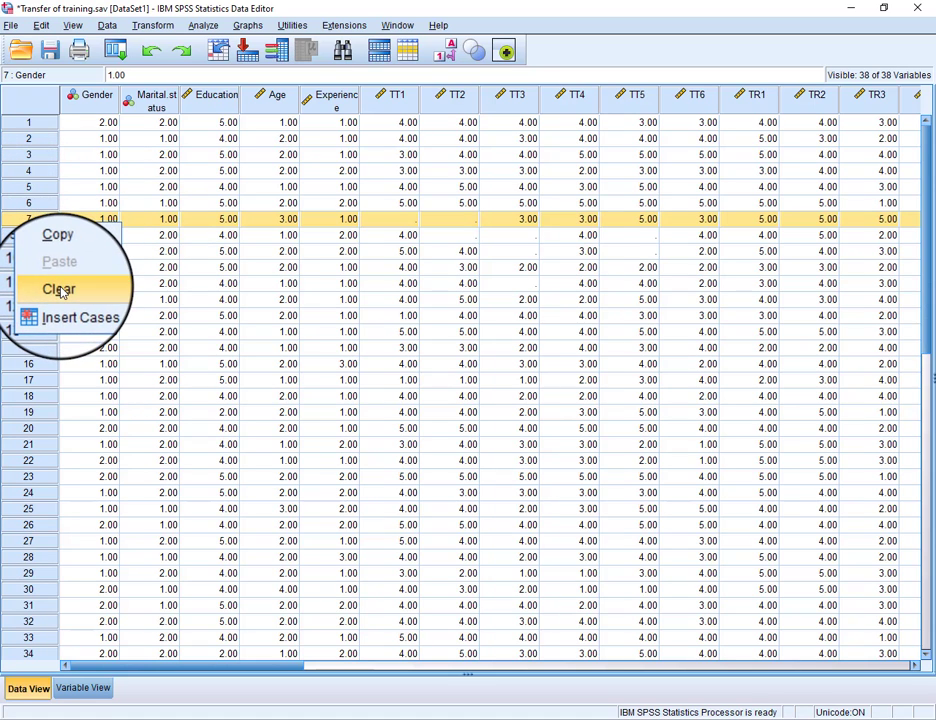
pyautogui.click(60, 288)
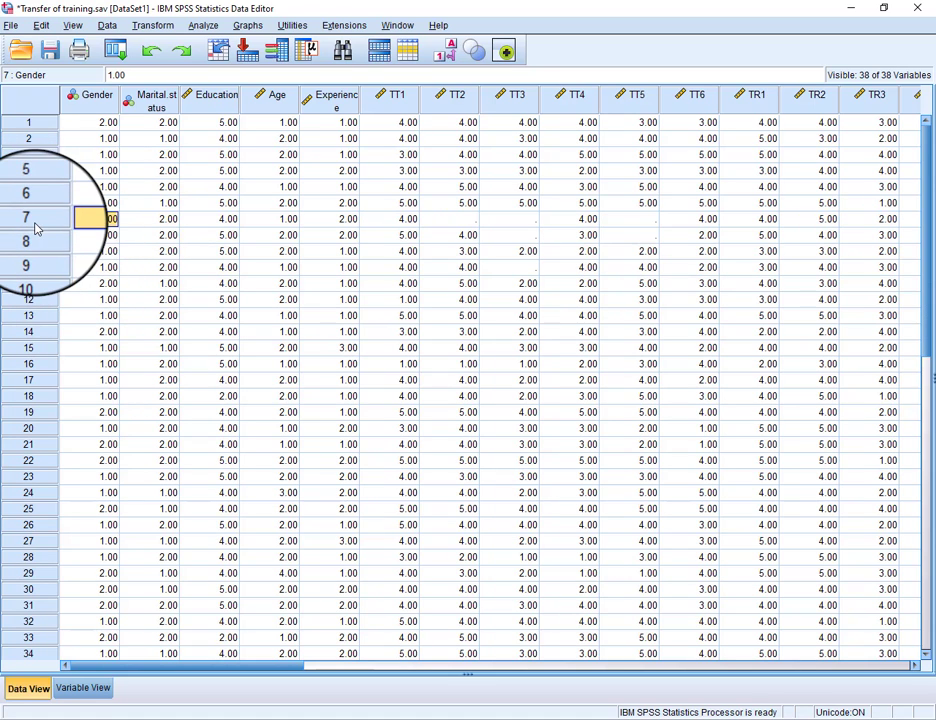
pyautogui.moveTo(420, 284)
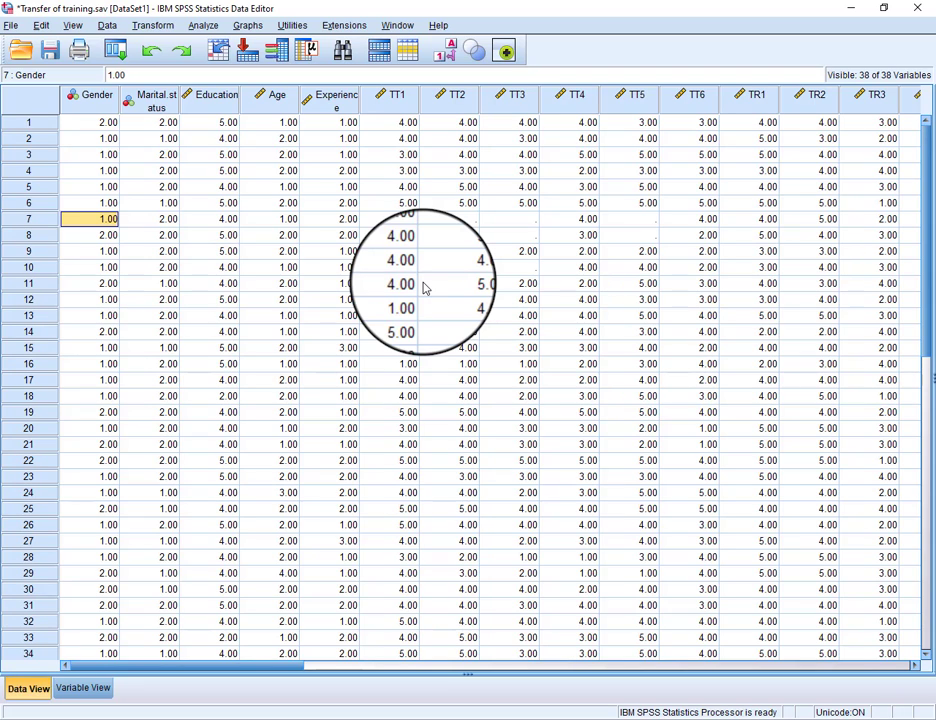
pyautogui.moveTo(464, 300)
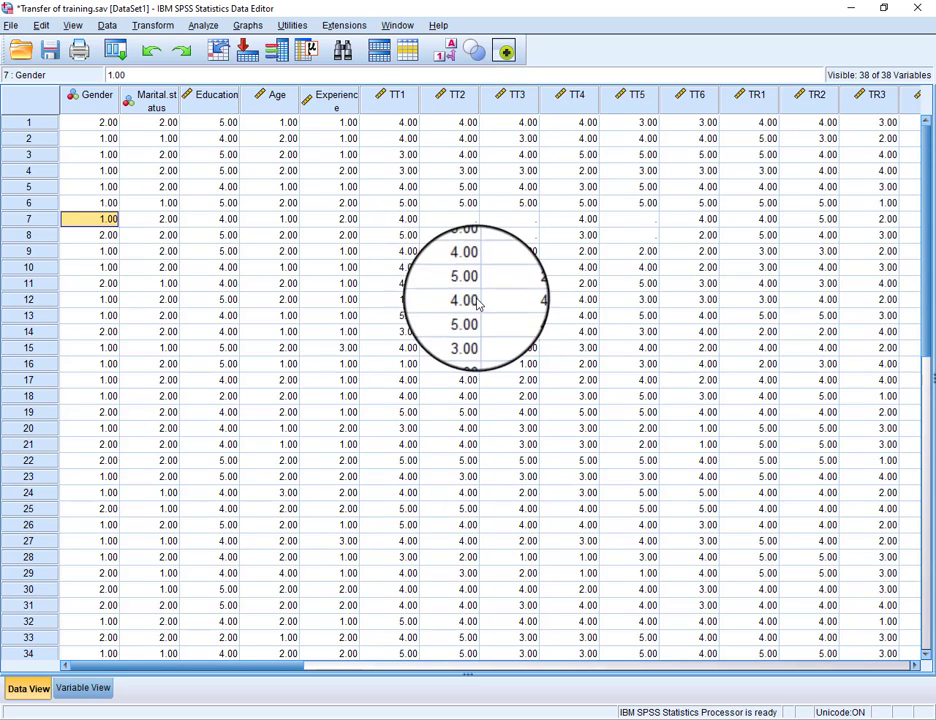
pyautogui.moveTo(450, 210)
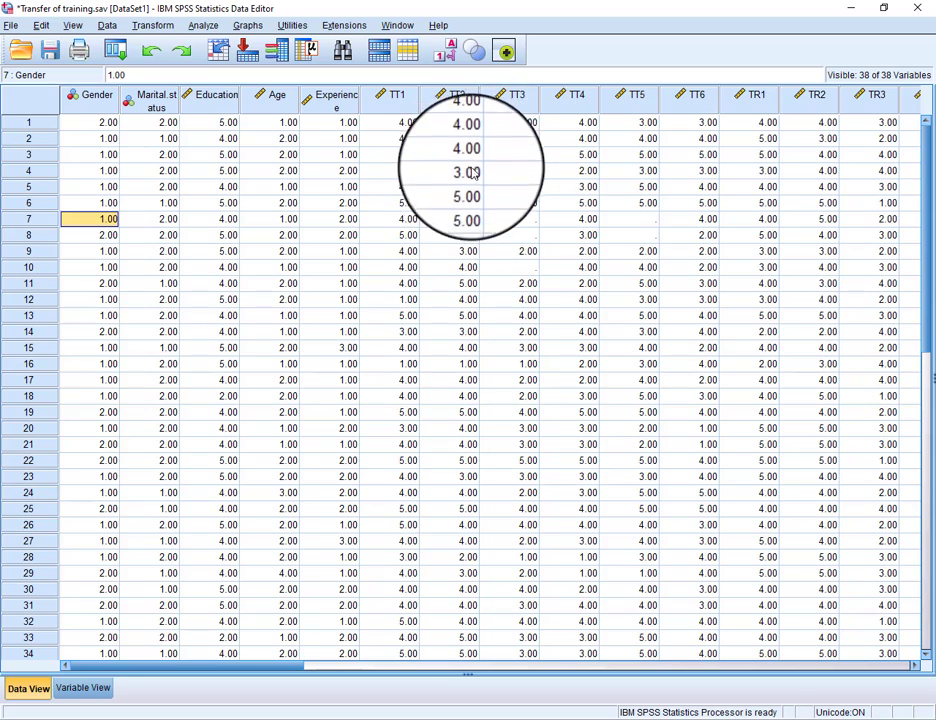
# Fill case 7's empty TT2 cell with the observed value 4
pyautogui.scroll(-3)
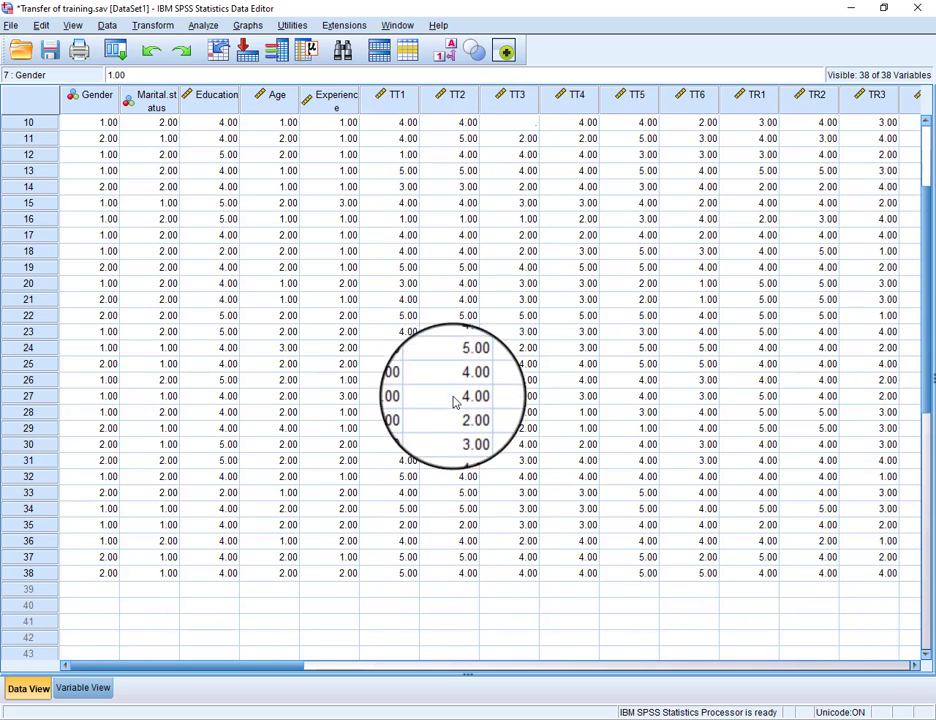
pyautogui.scroll(3)
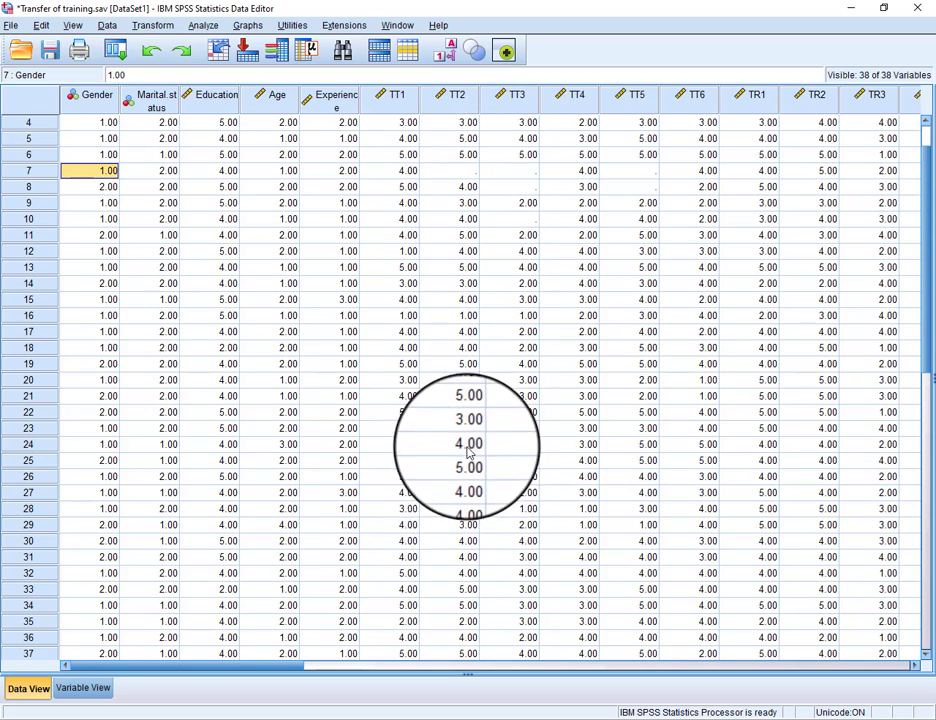
pyautogui.moveTo(464, 458)
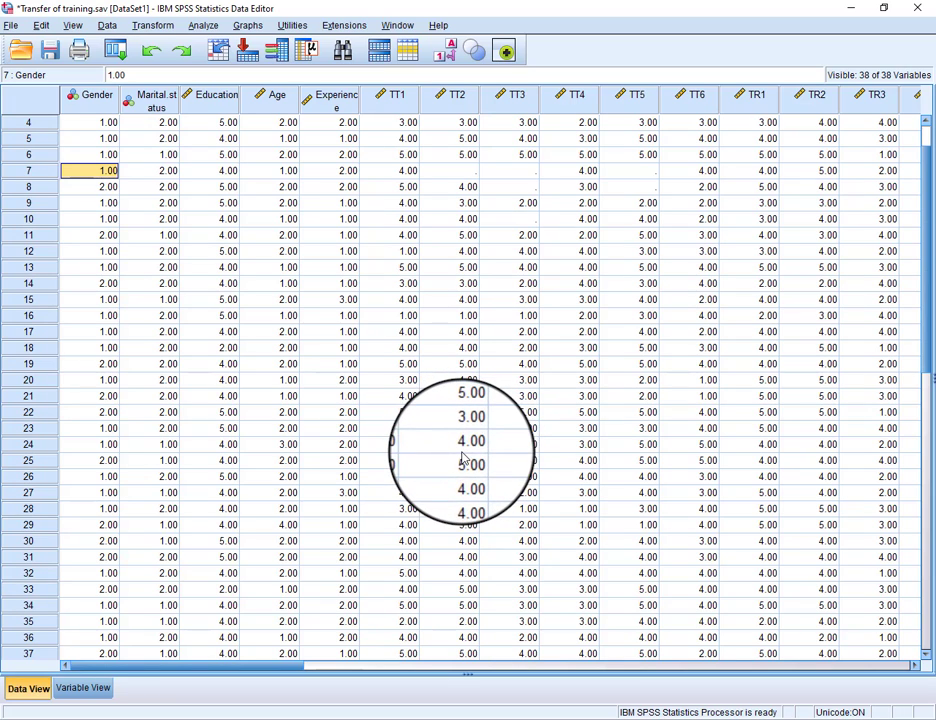
pyautogui.click(456, 170)
pyautogui.write('4')
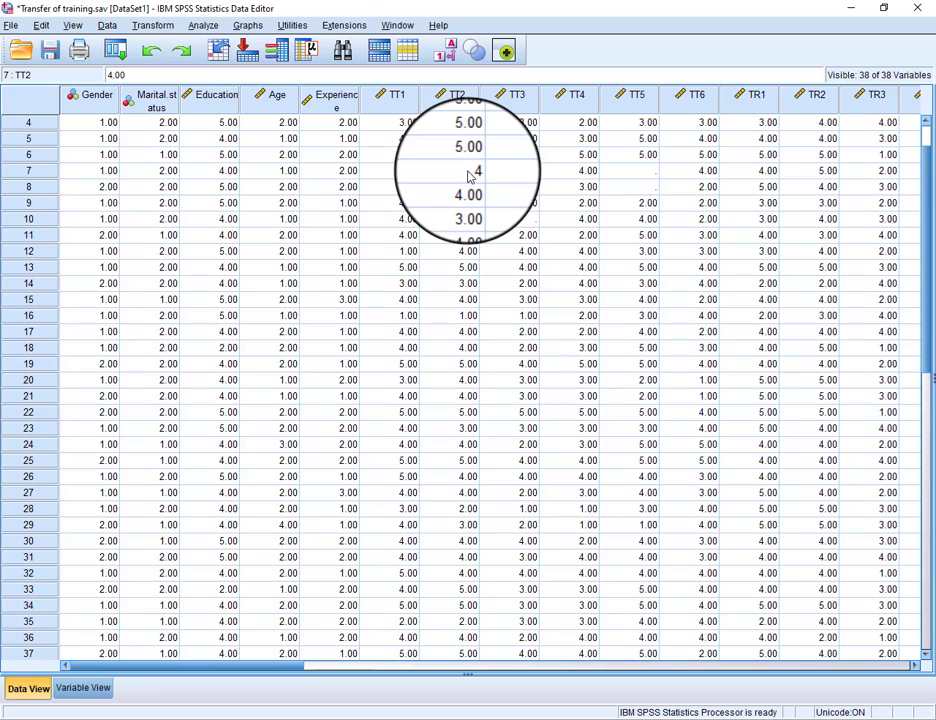
# Run a Frequencies analysis on TT3 with the Mode statistic included
pyautogui.click(468, 170)
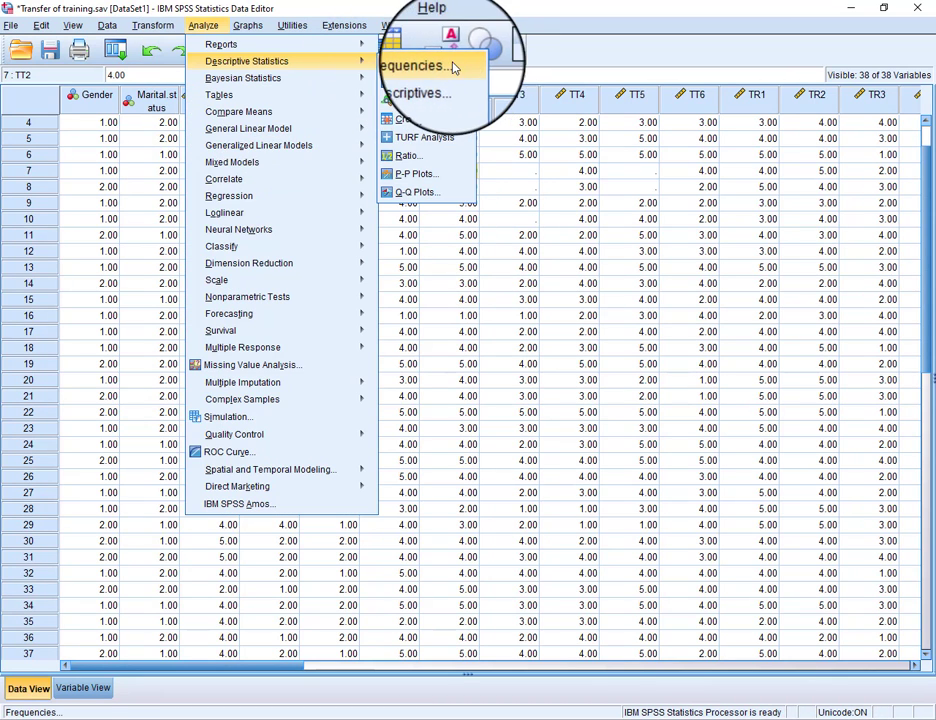
pyautogui.click(416, 66)
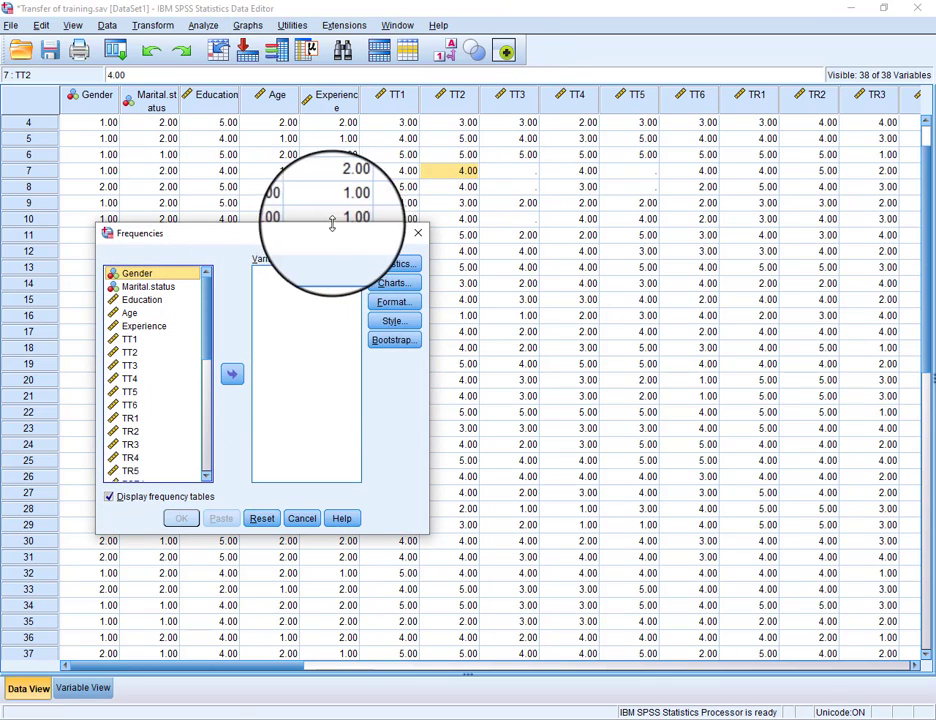
pyautogui.moveTo(140, 232); pyautogui.dragTo(240, 332)
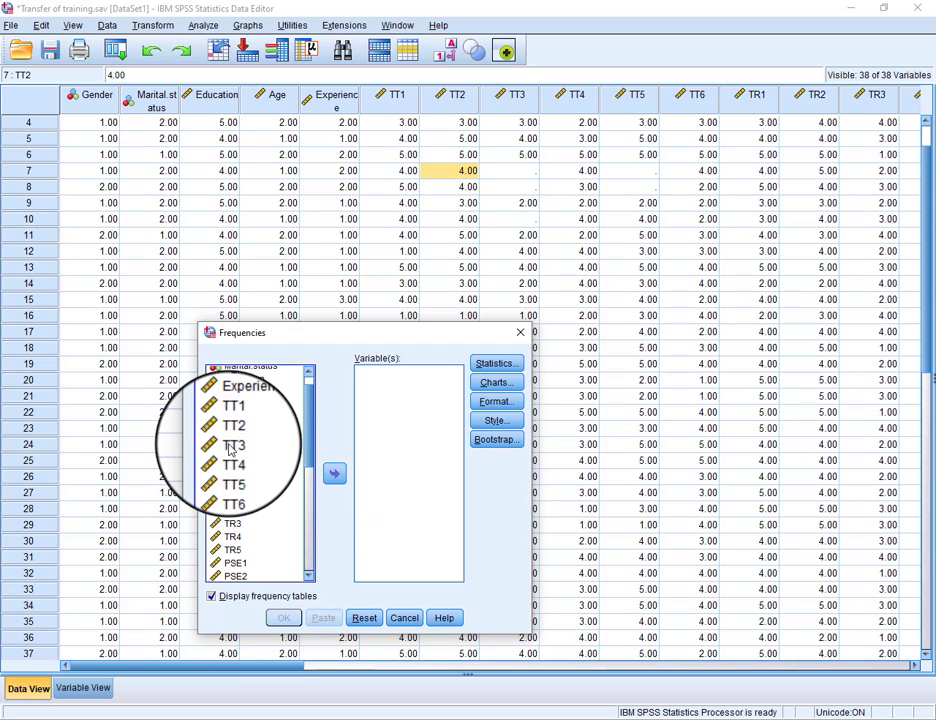
pyautogui.click(334, 472)
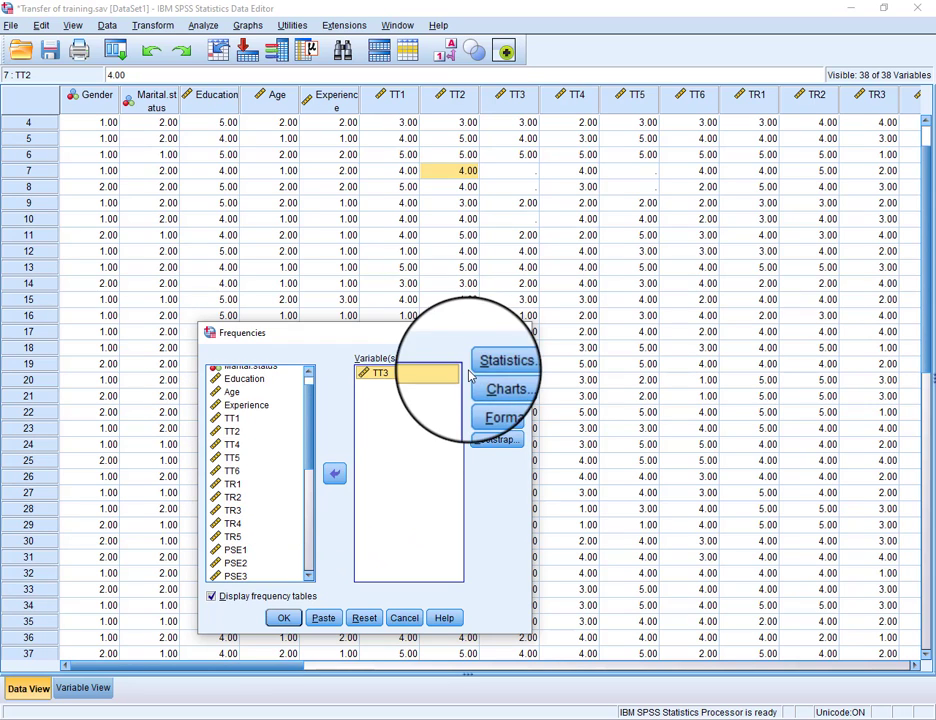
pyautogui.click(504, 360)
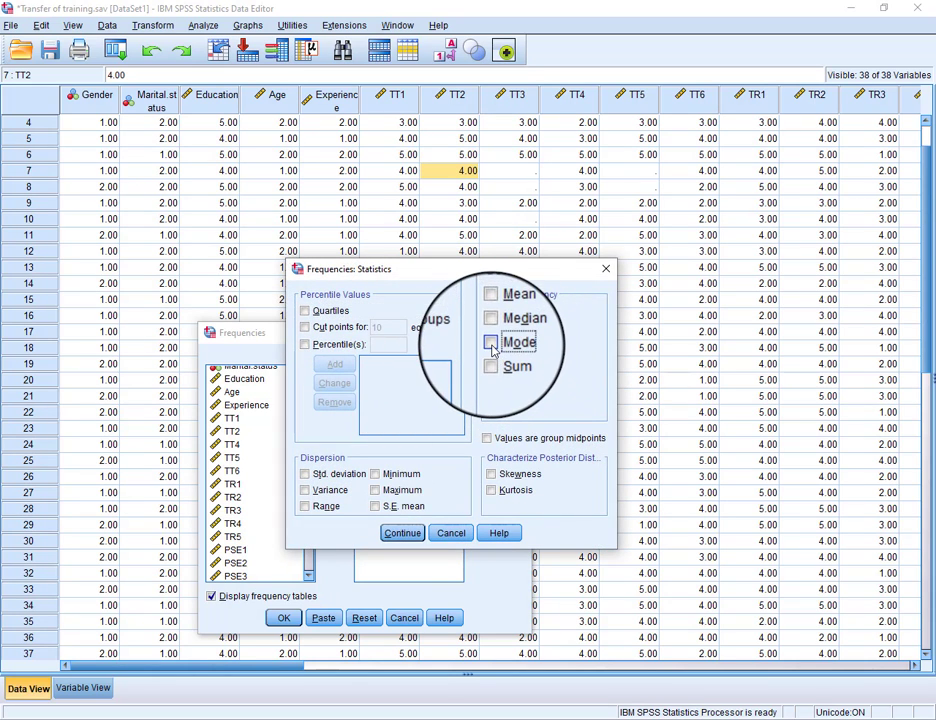
pyautogui.click(402, 532)
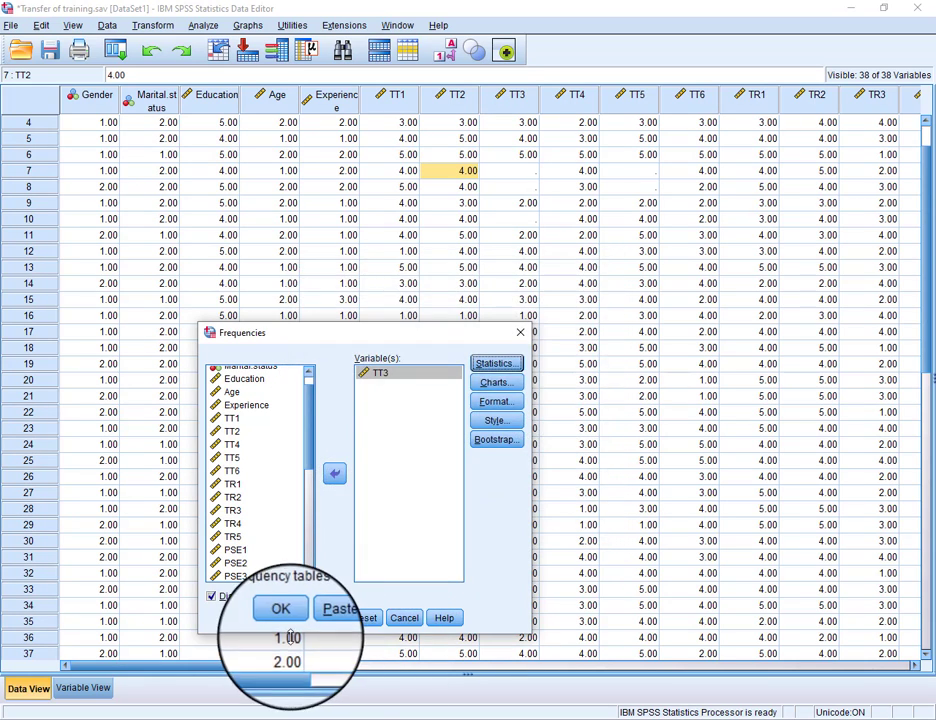
pyautogui.click(280, 608)
pyautogui.write('4')
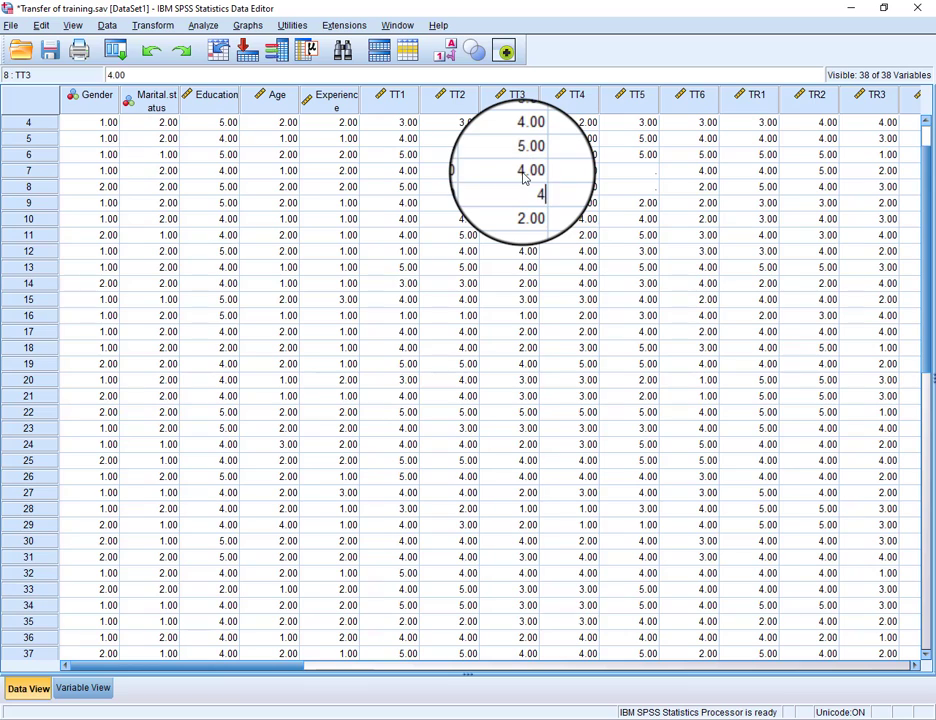
# Fill case 8's empty TT3 cell with the mode value 4
pyautogui.click(588, 218)
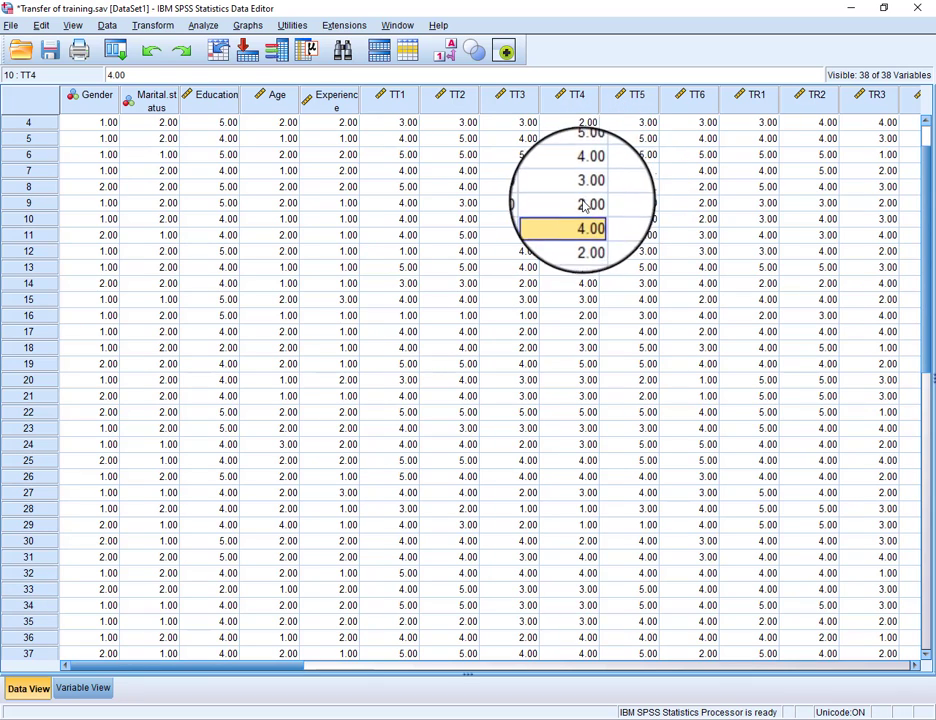
pyautogui.click(630, 204)
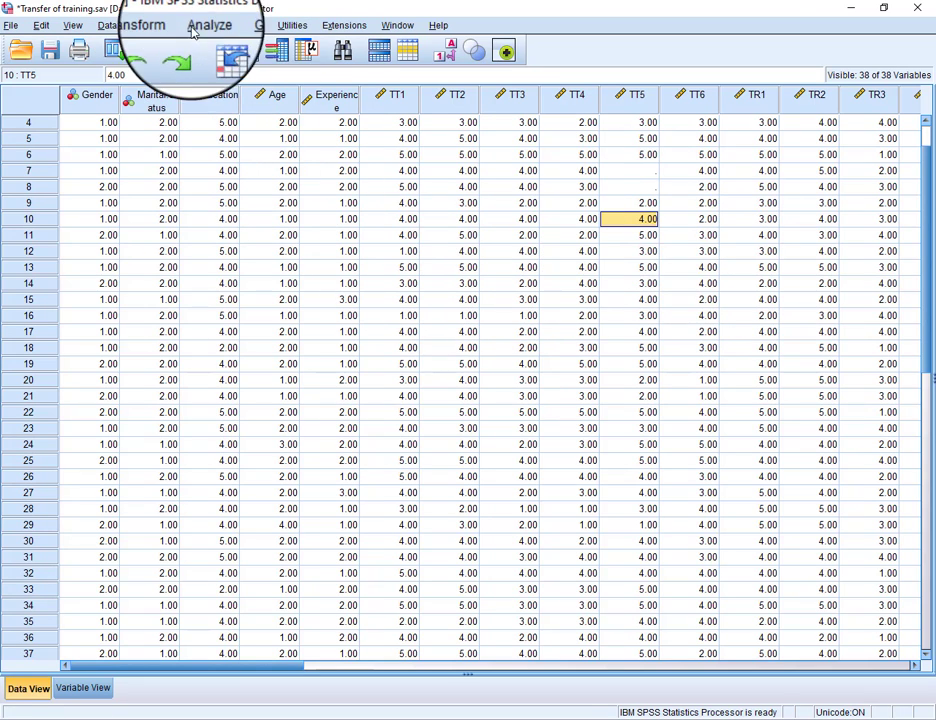
# Set up a Frequencies analysis with TT5 as the variable
pyautogui.click(212, 24)
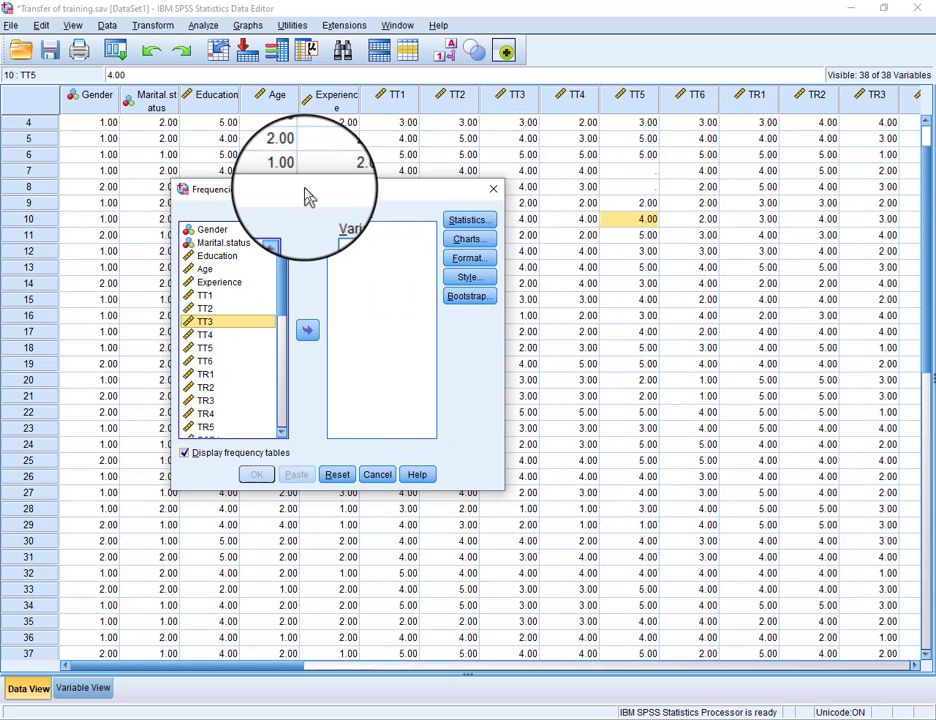
pyautogui.moveTo(644, 184)
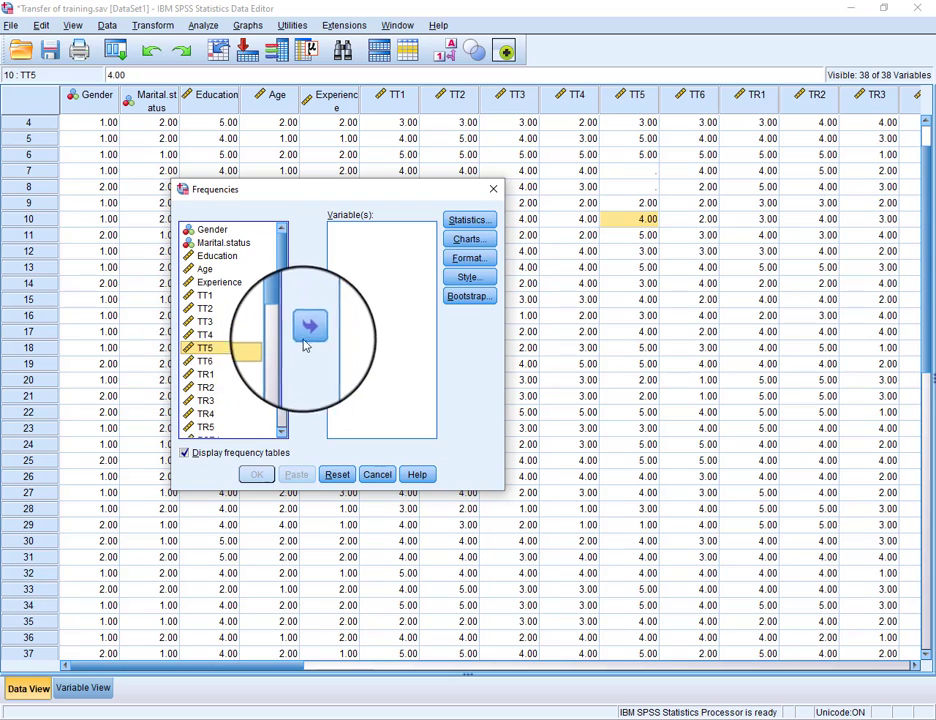
pyautogui.click(468, 218)
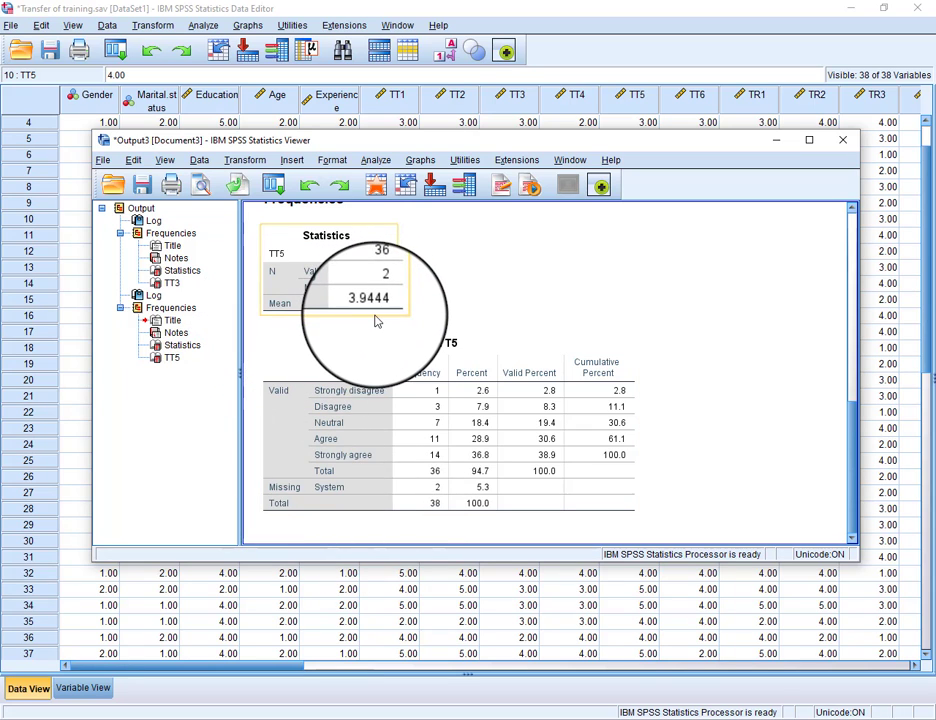
pyautogui.moveTo(352, 316)
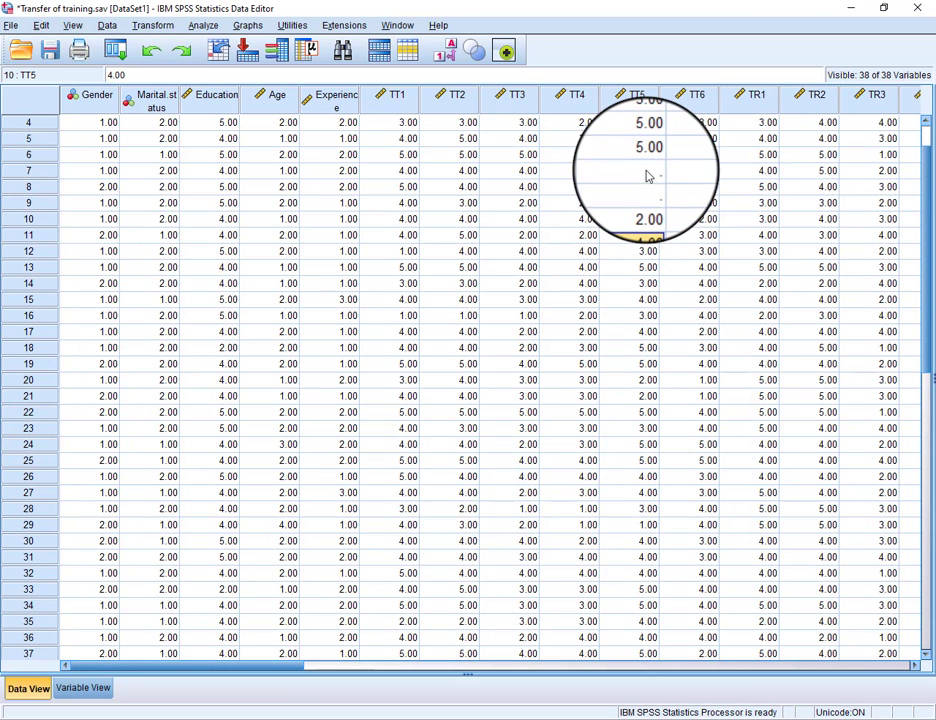
# Fill case 8's empty TT5 cell with 4, the rounded TT5 mean
pyautogui.click(630, 170)
pyautogui.write('4')
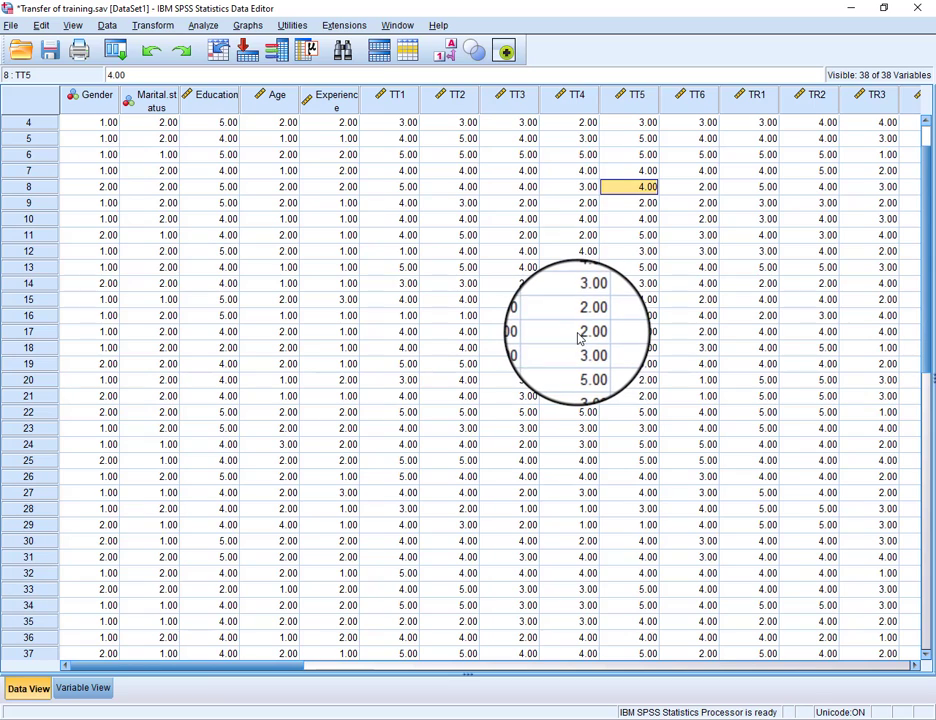
pyautogui.moveTo(616, 330)
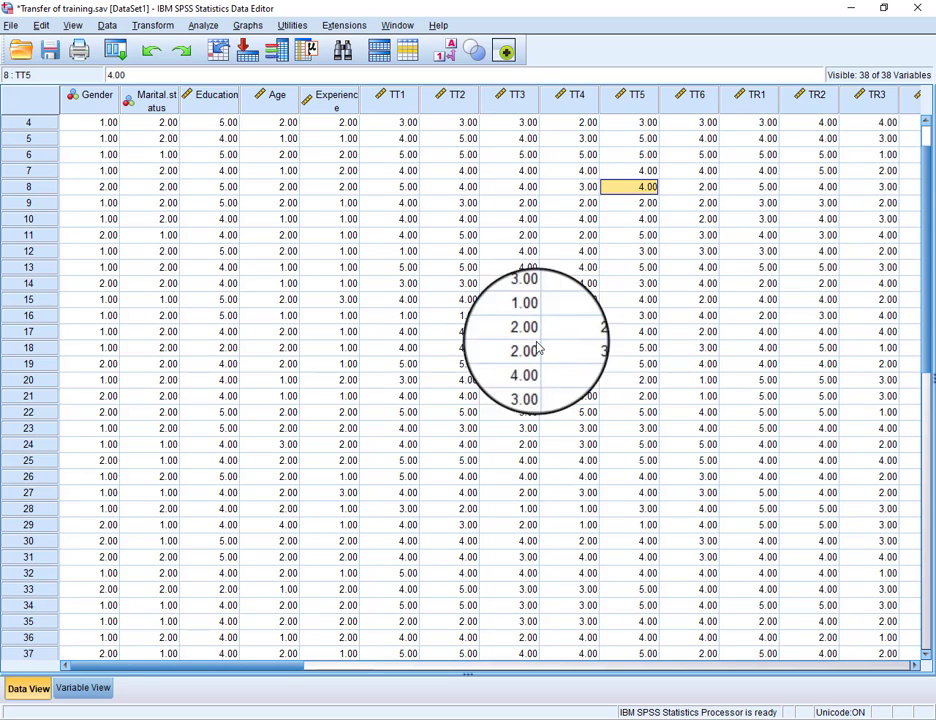
pyautogui.moveTo(470, 414)
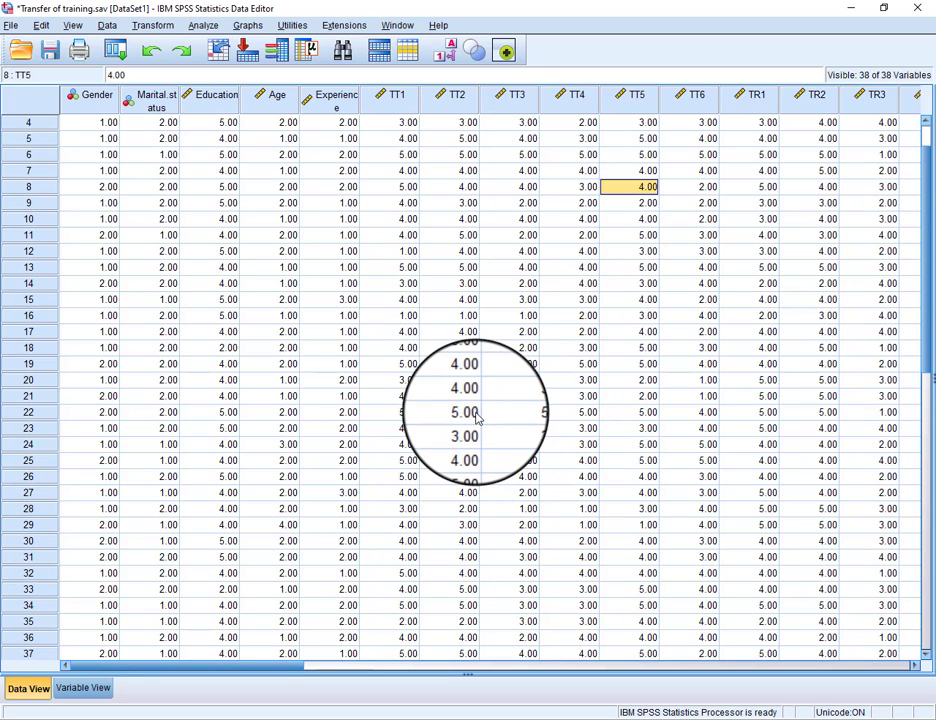
pyautogui.moveTo(336, 164)
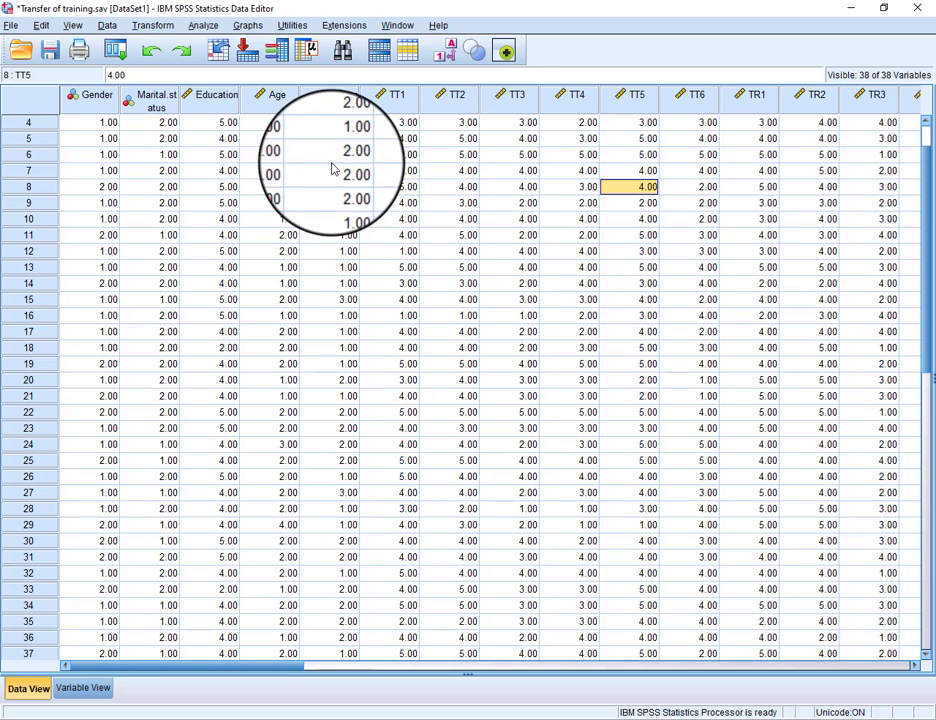